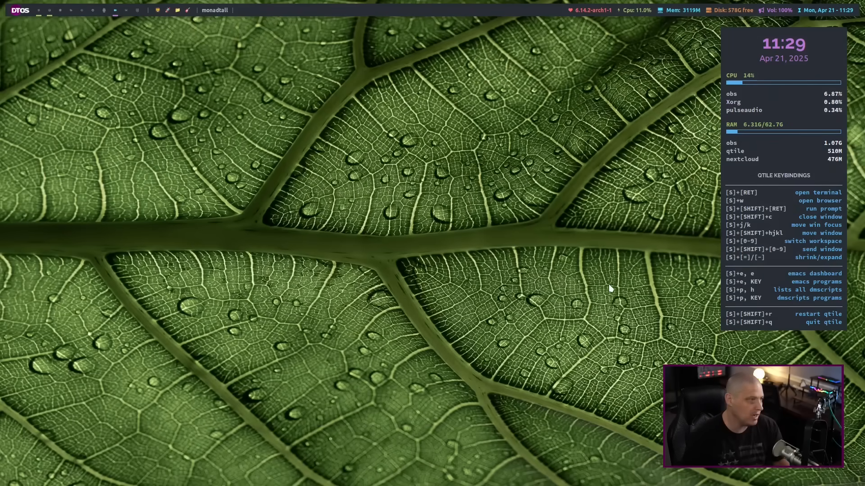
mouse_move(471, 340)
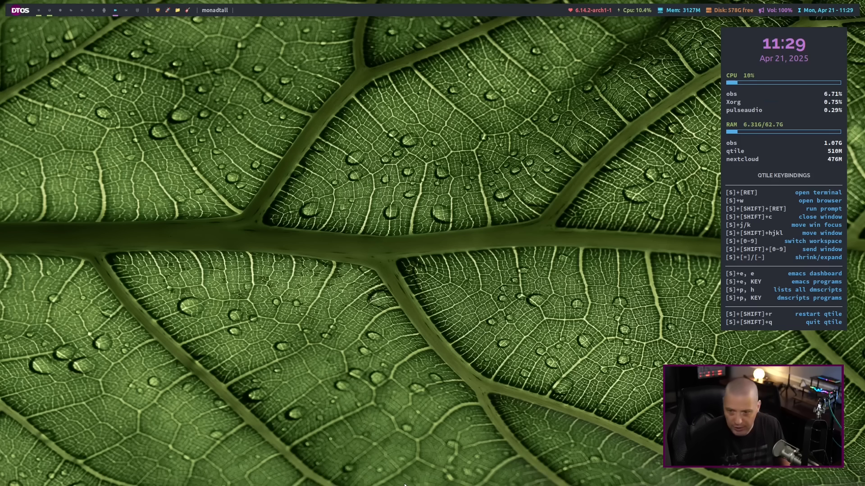
mouse_move(695, 174)
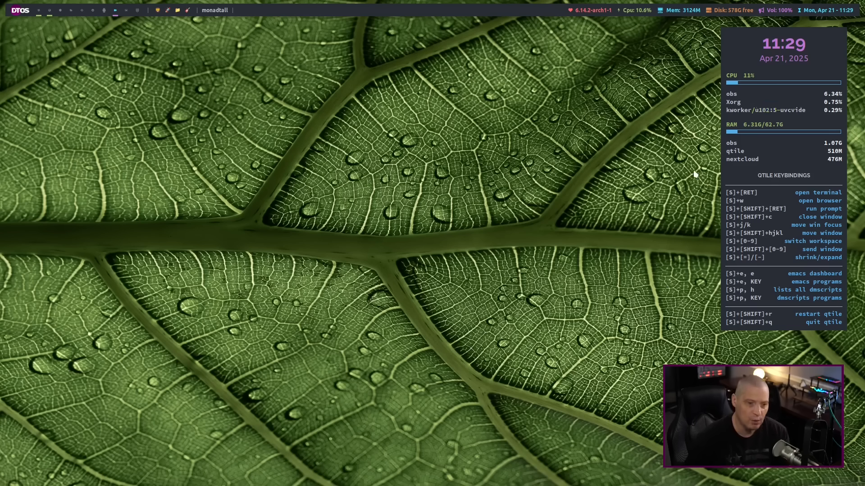
mouse_move(718, 254)
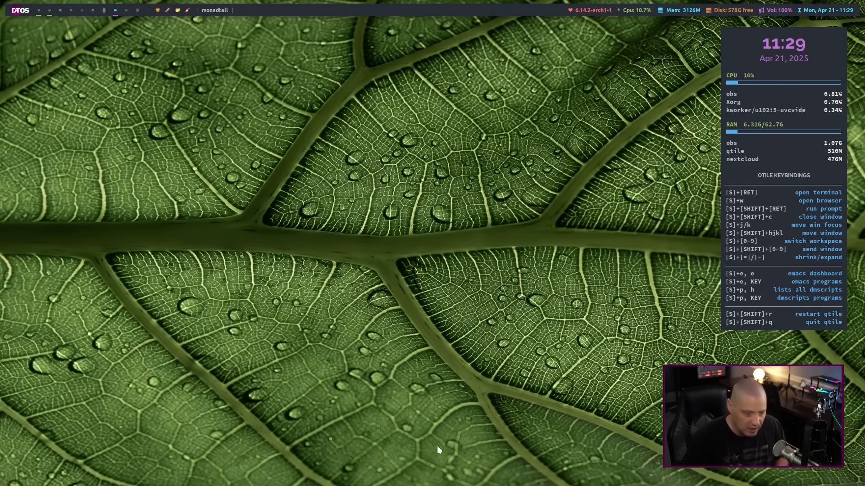
mouse_move(487, 325)
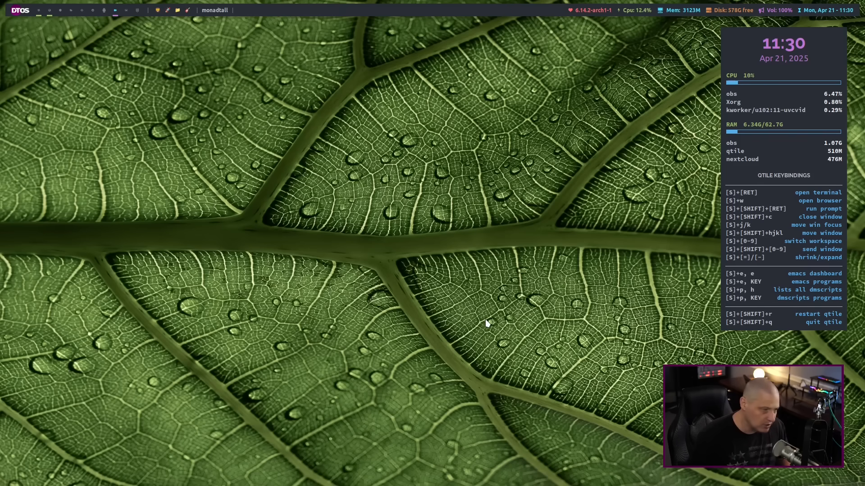
Step: Launch a full-screen Alacritty terminal on the Qtile desktop with Super+Enter
key(super+Return)
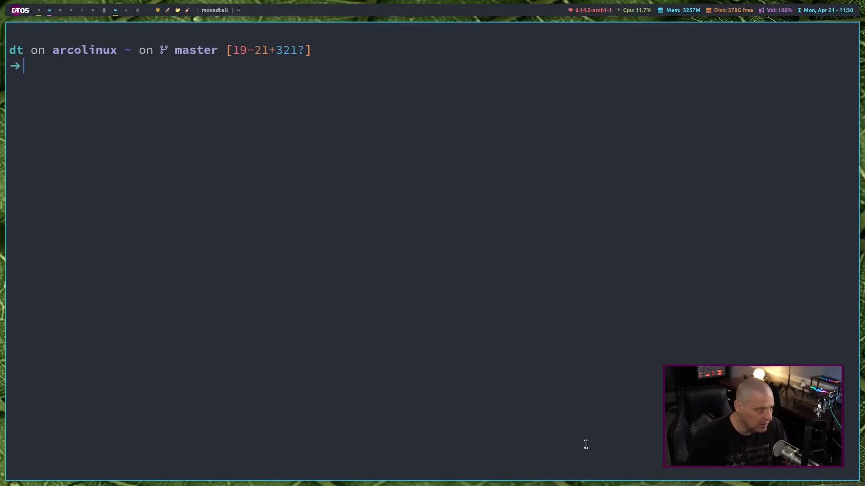
Step: Look up conky's PID (3810313) with pgrep and kill that process
text(pgrep -f conky)
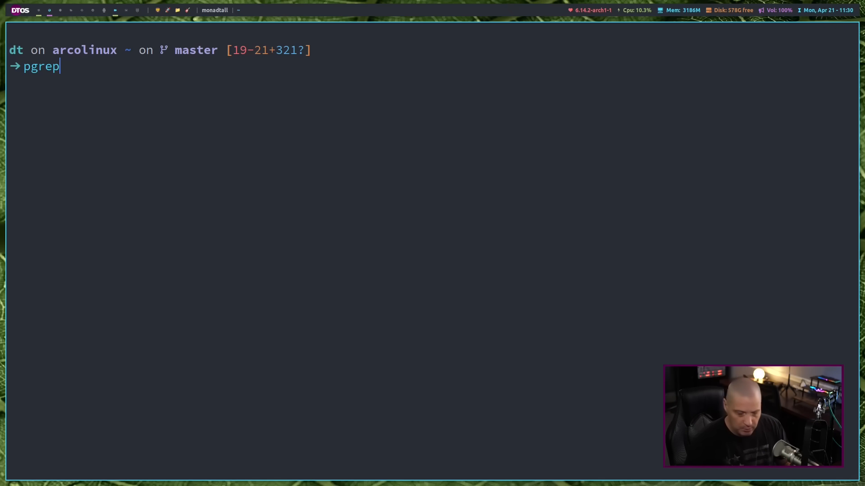
text(conky)
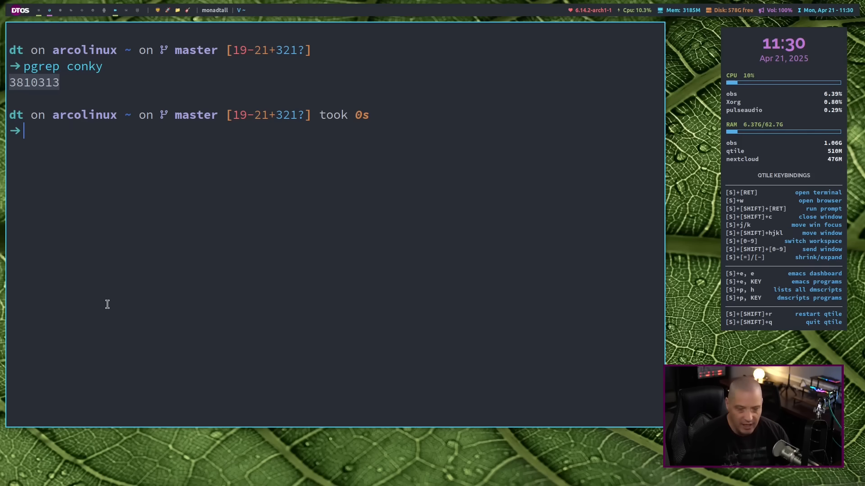
mouse_move(438, 370)
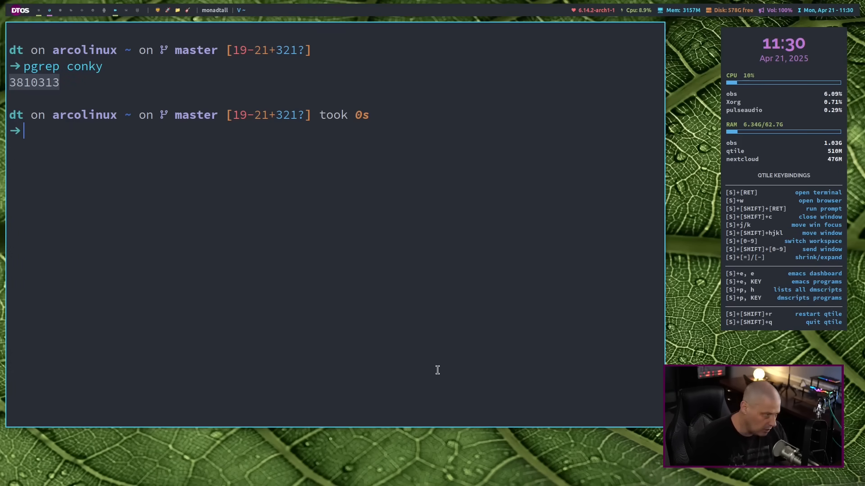
text(killall conky)
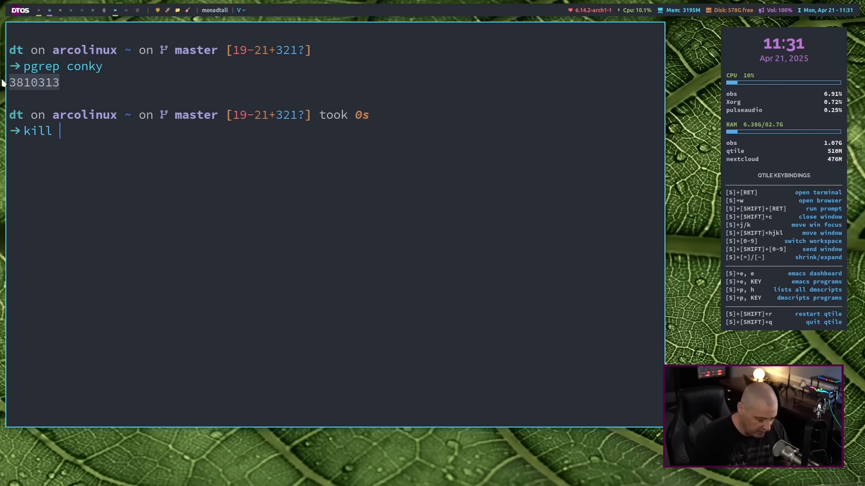
text(3810313)
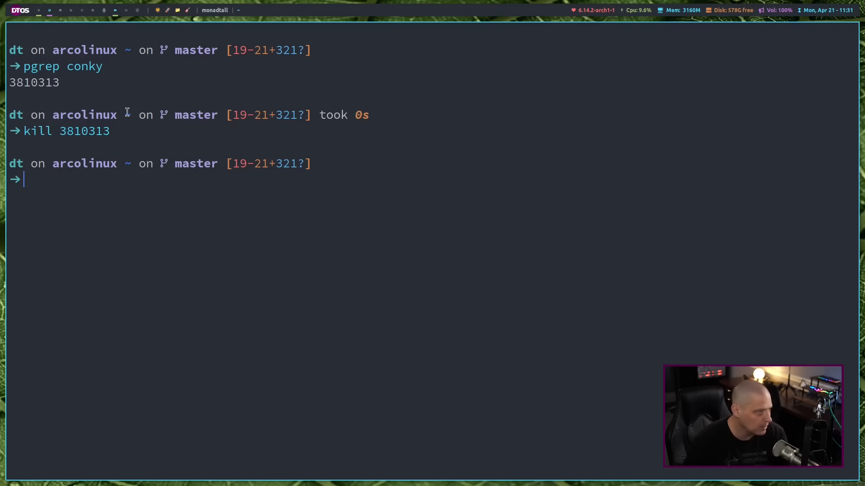
Step: Reuse the earlier pgrep conky command to build 'pgrep conky && killall conky'
double_click(41, 67)
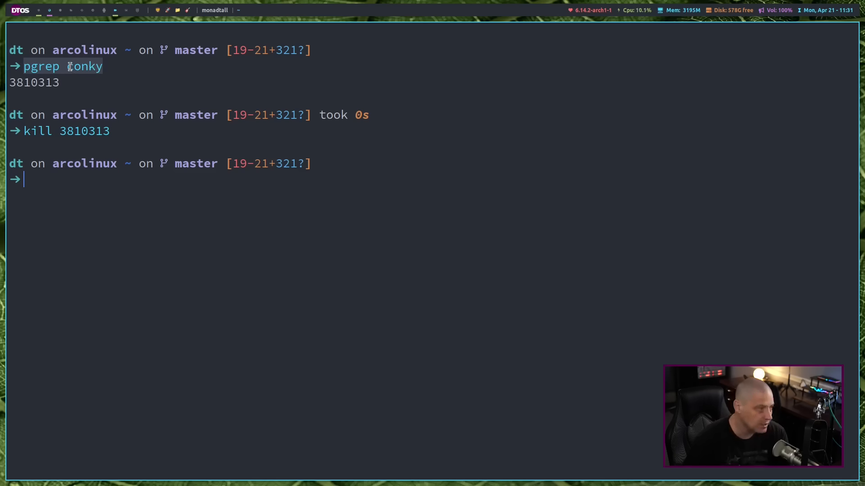
mouse_move(54, 125)
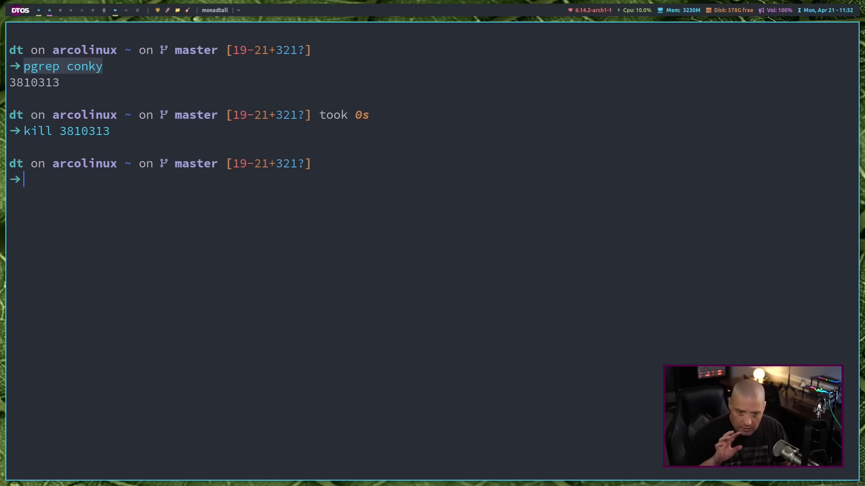
text(pgrep conky && kill)
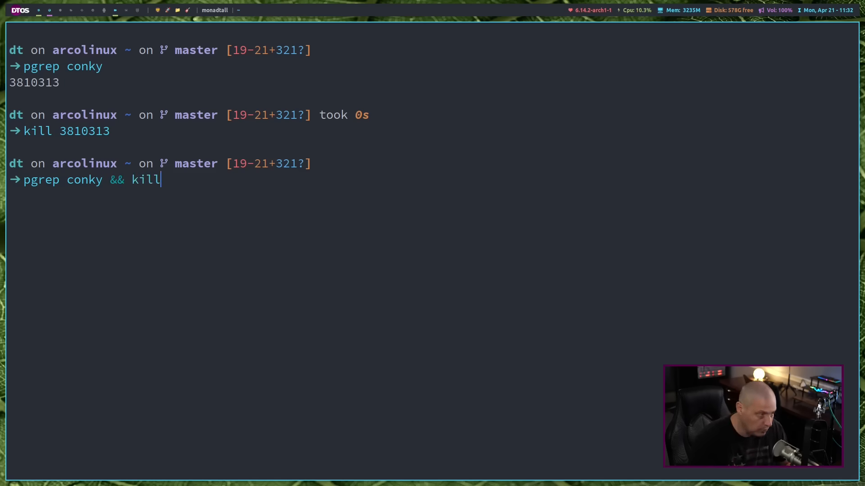
text(all conky)
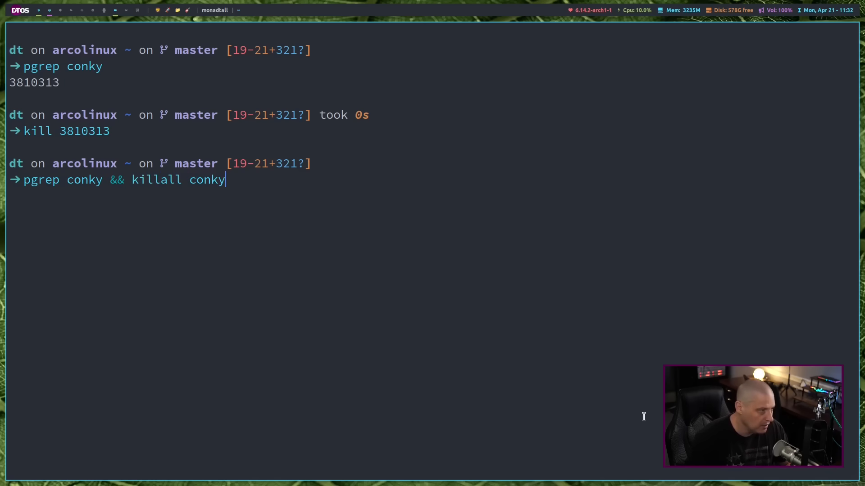
mouse_move(75, 180)
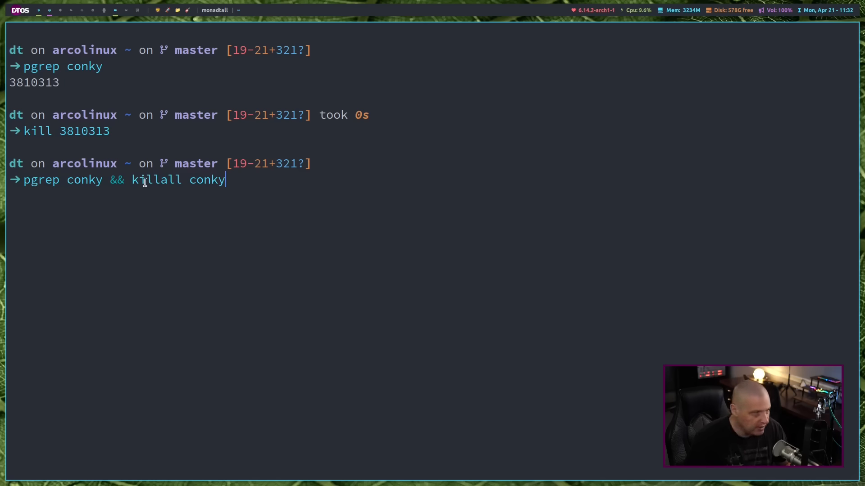
Step: Append '|| conky' so the one-liner starts conky when it isn't running
drag(132, 180, 225, 180)
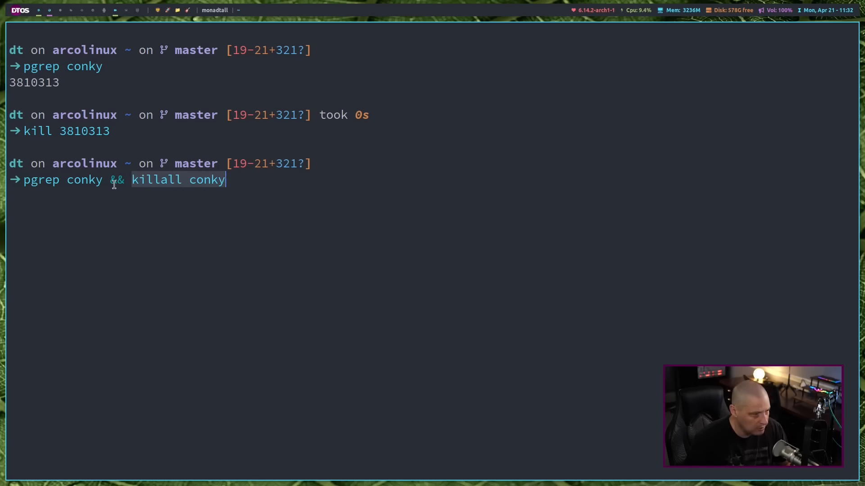
mouse_move(141, 190)
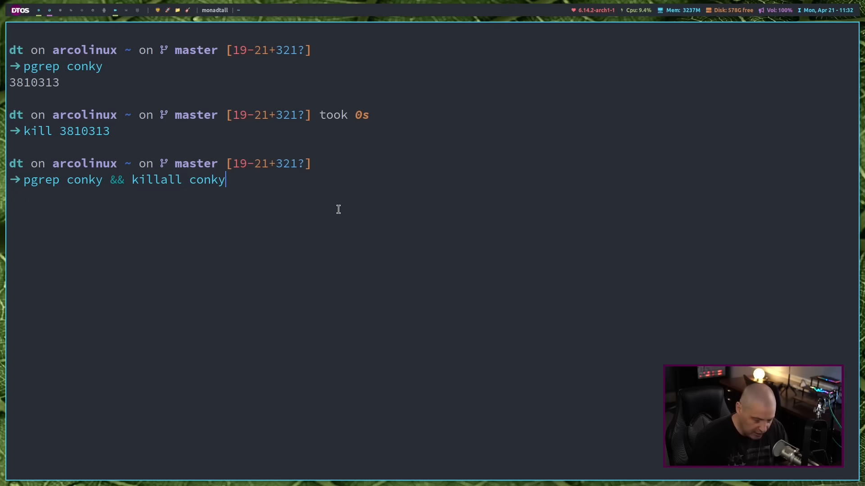
text(||)
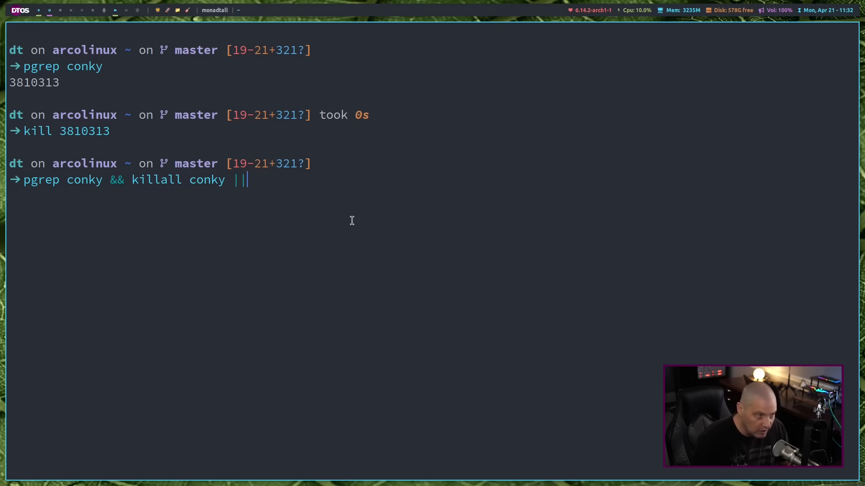
text(" ")
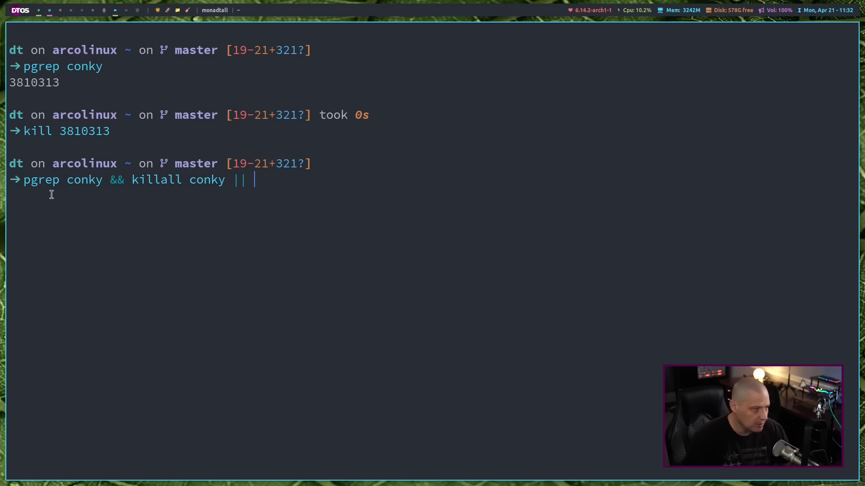
mouse_move(300, 201)
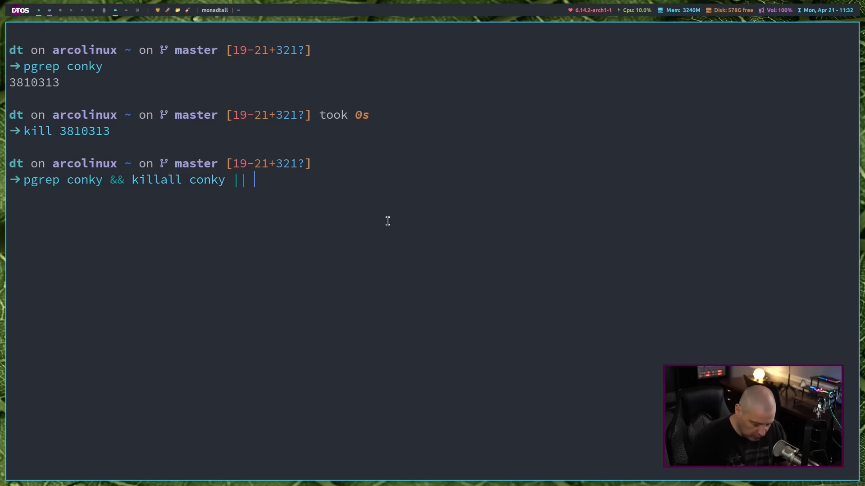
text(conky)
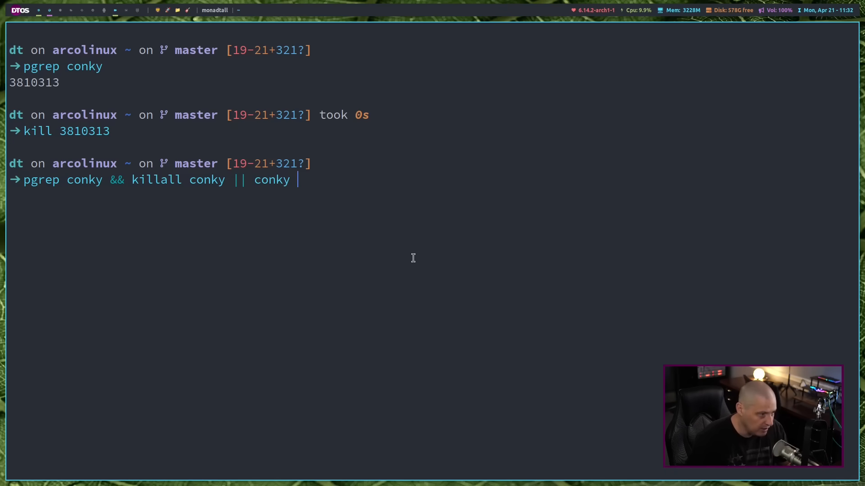
mouse_move(462, 297)
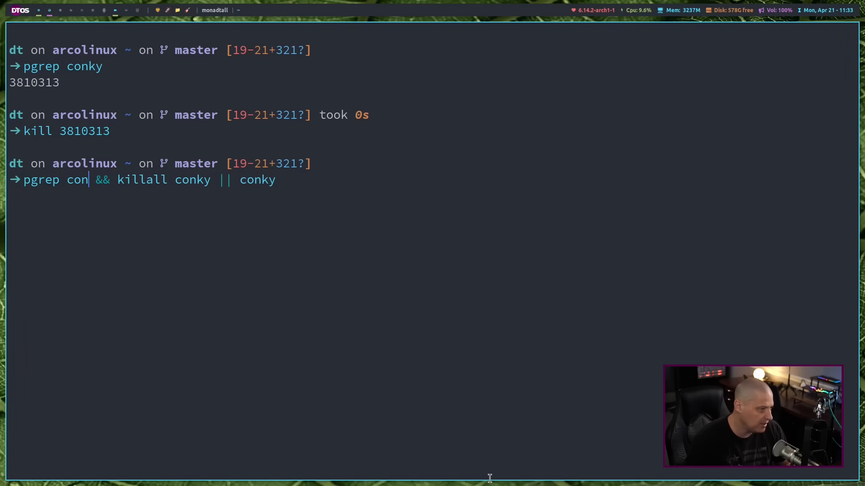
Step: Replace conky with xfce4-terminal throughout the toggle one-liner
text(xfce)
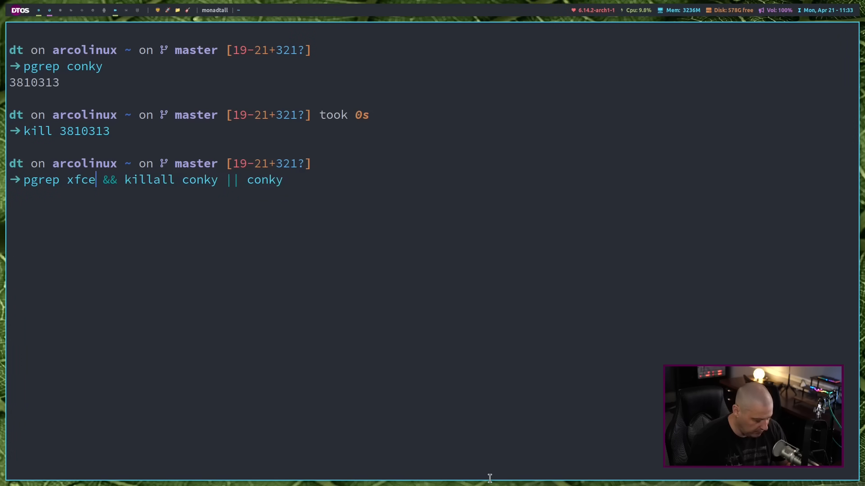
text(4-terminal)
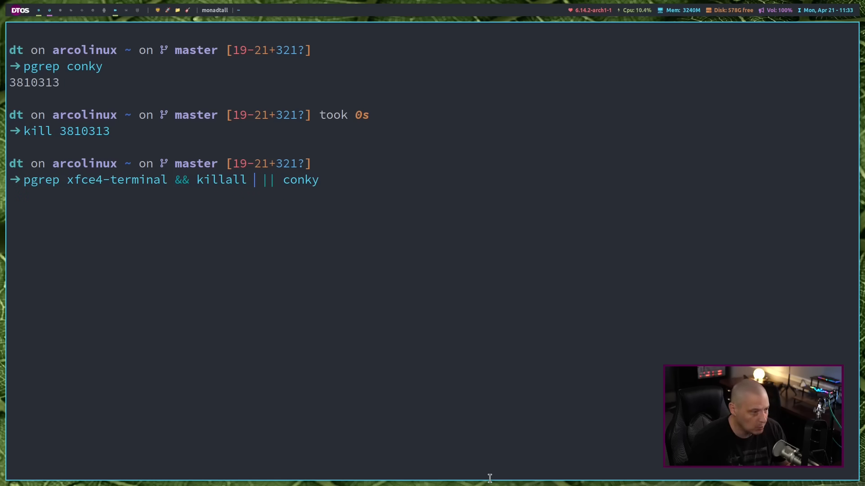
text(xfce)
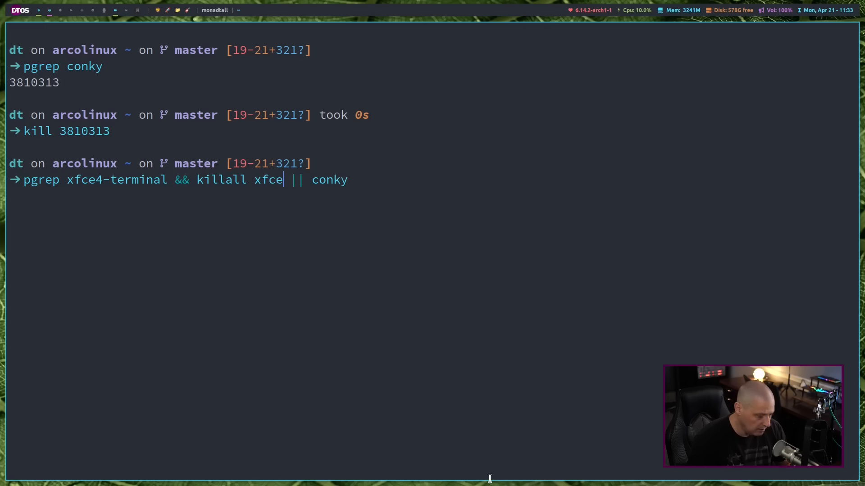
text(4-terminal)
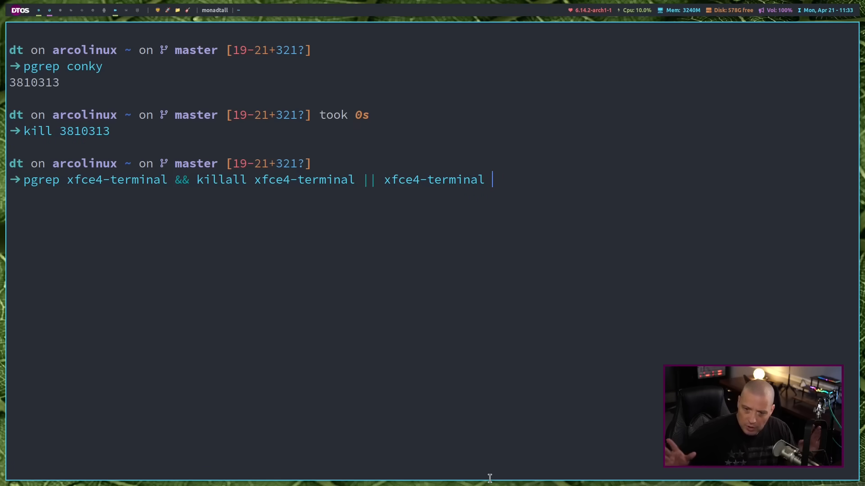
Step: Run the xfce4-terminal one-liner to launch xfce4-terminal, then run it again to close it
key(Return)
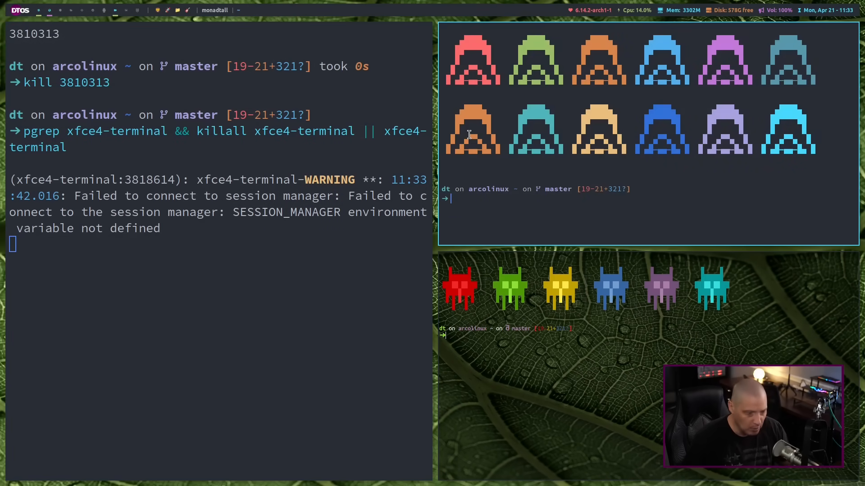
text(pgrep xfce4-terminal && killall xfce4-terminal || xfce4-terminal)
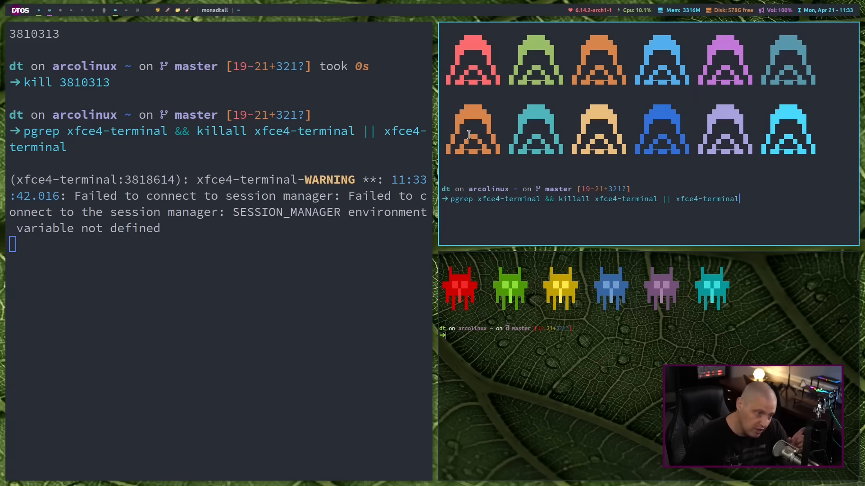
key(Return)
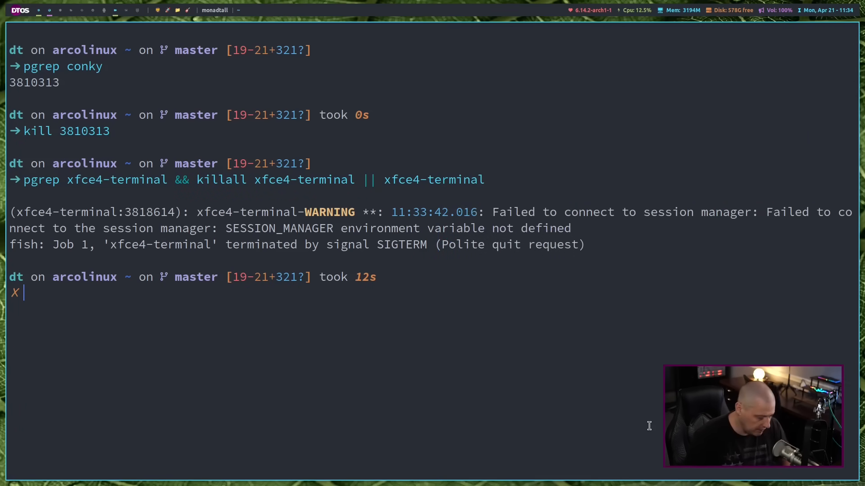
text(vim .config/conky/qtile/01/doom-one.conf)
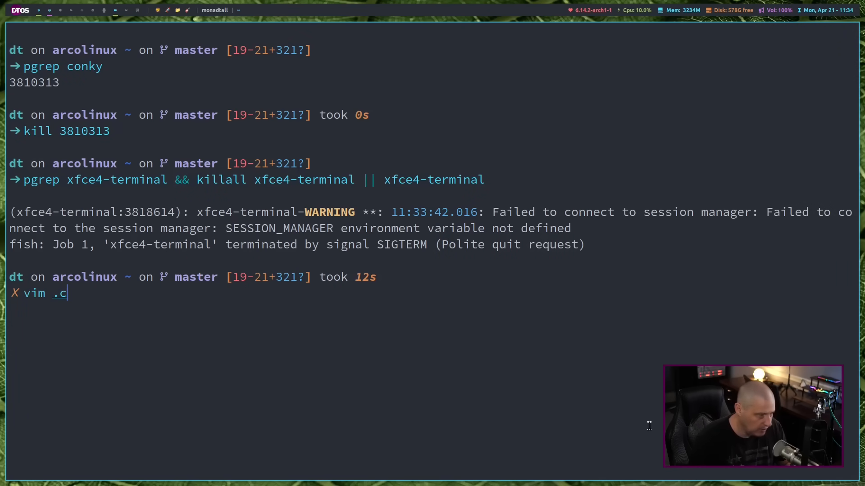
key(Tab)
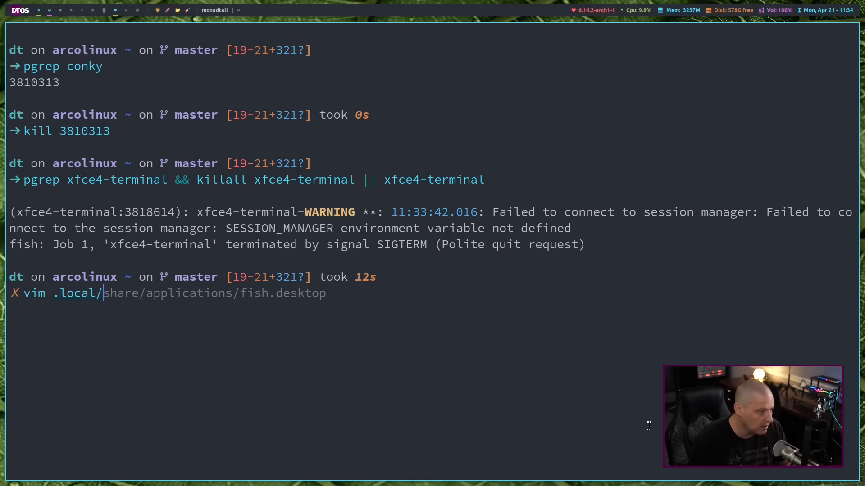
text(bin/conky-toggle)
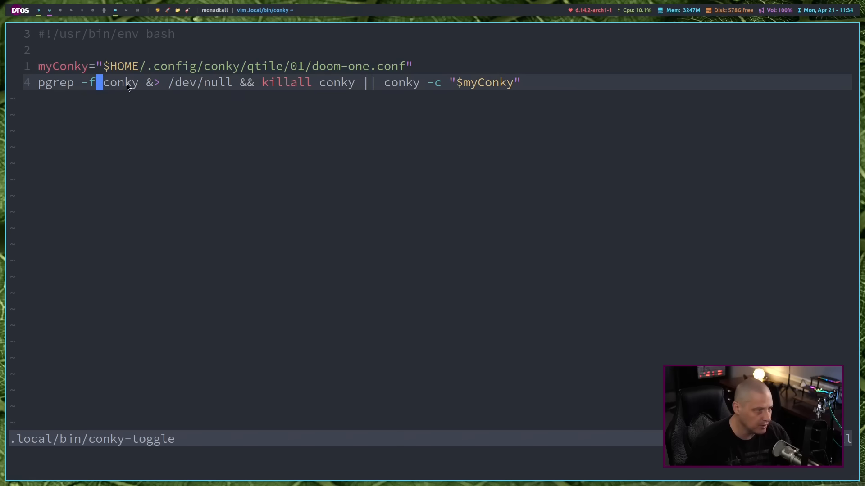
key(v)
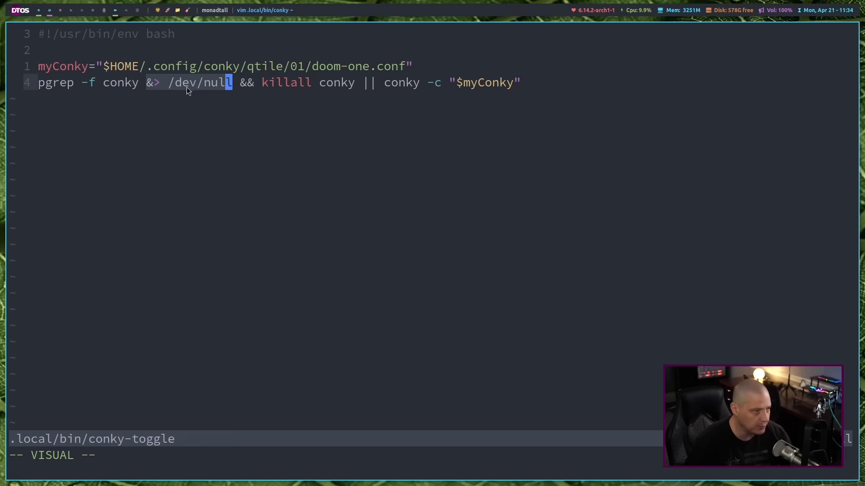
mouse_move(196, 125)
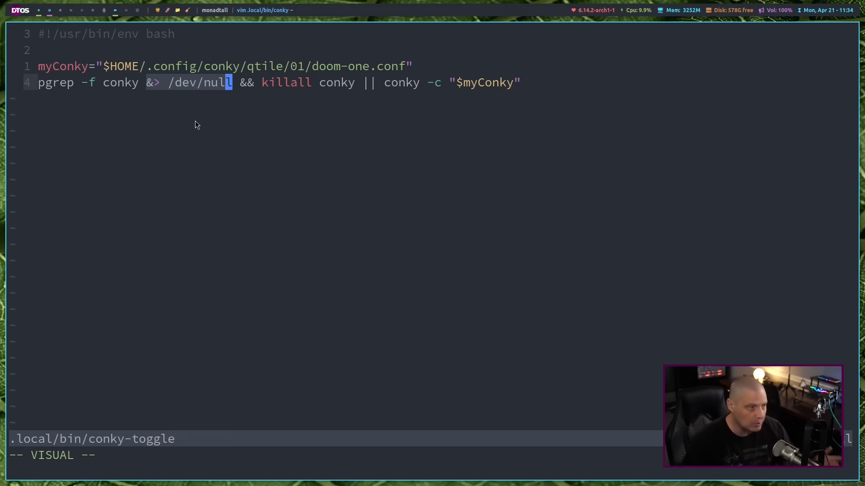
mouse_move(253, 88)
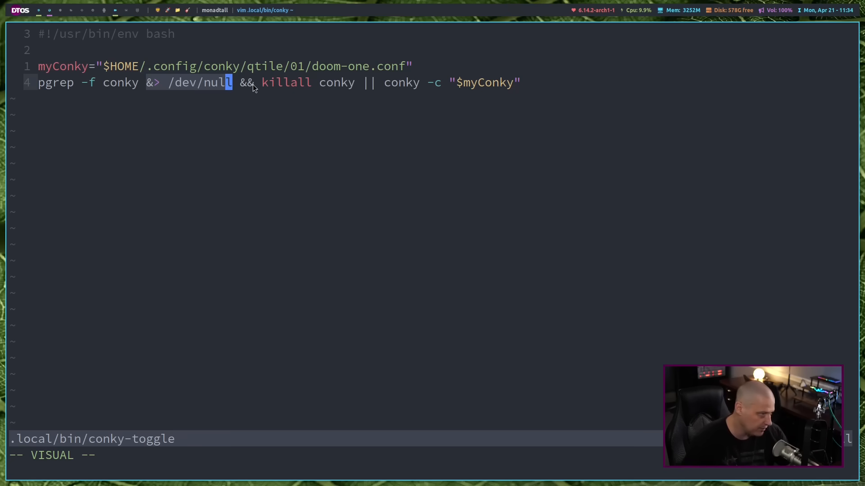
mouse_move(374, 89)
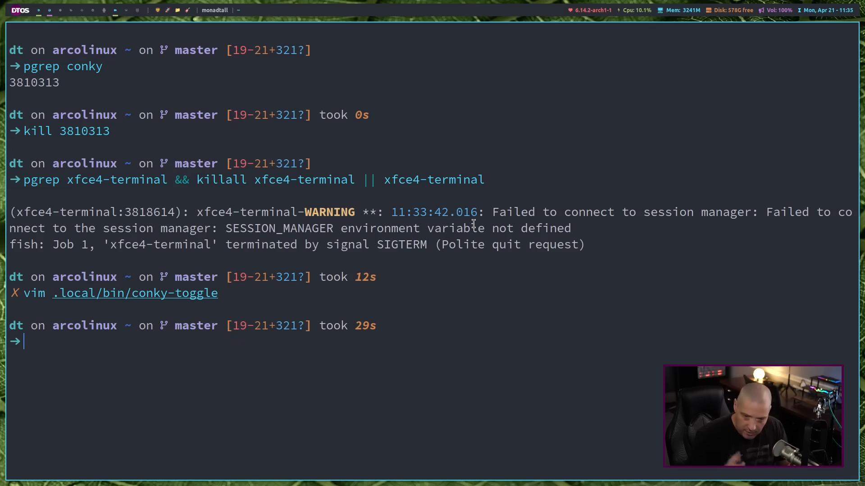
Step: Open the toggle file in vim and add the '#!/usr/bin/env bash' shebang
text(vim to)
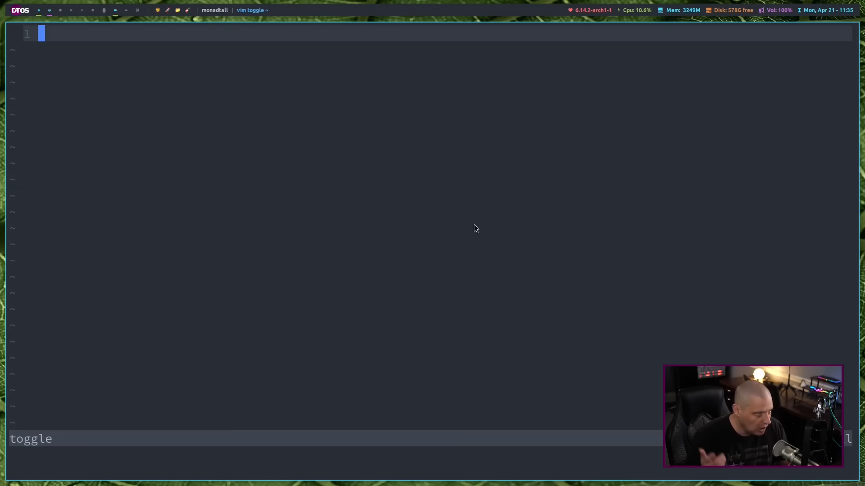
text(#)
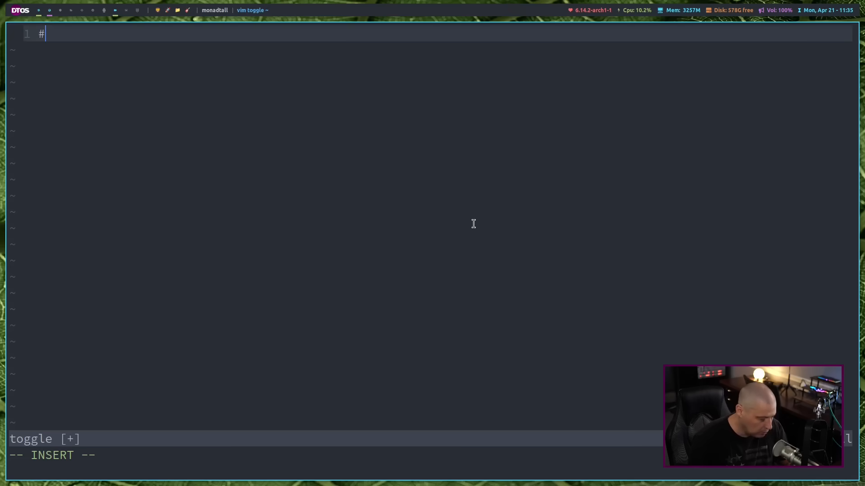
text(!)
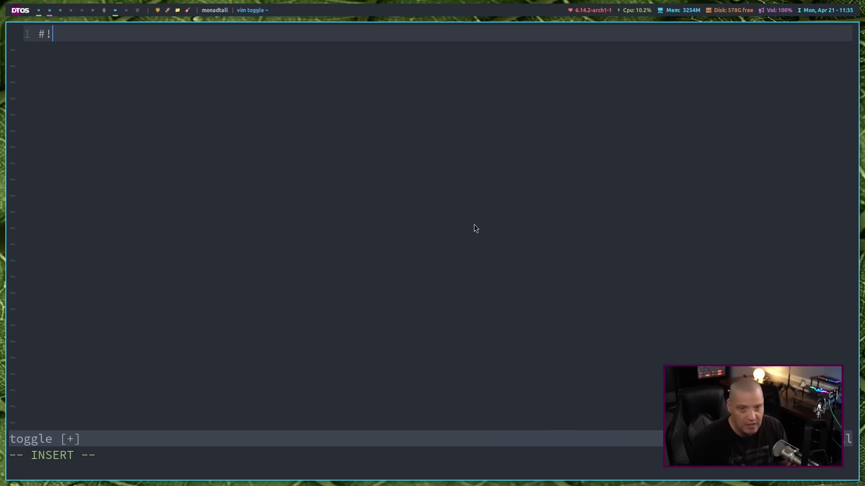
text(/us)
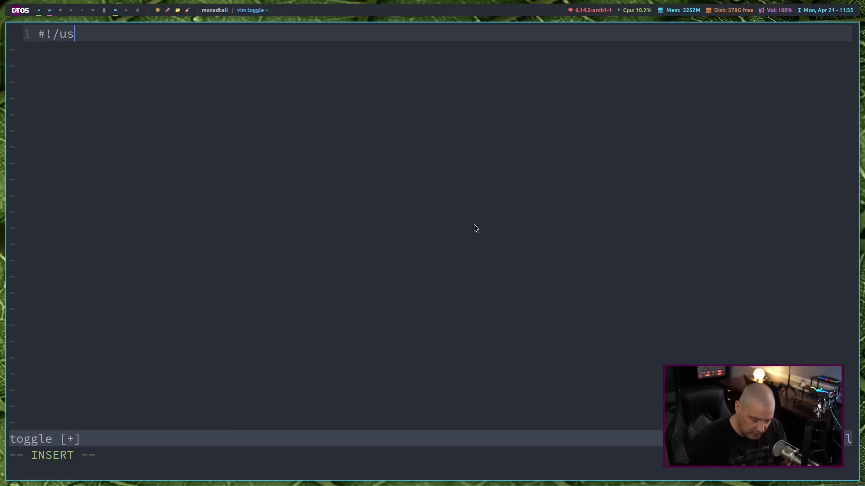
text(r/bin/)
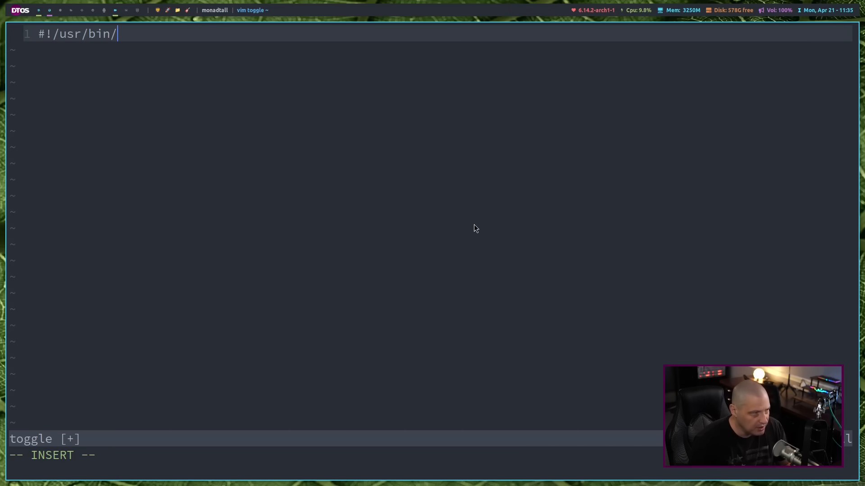
text(env bash)
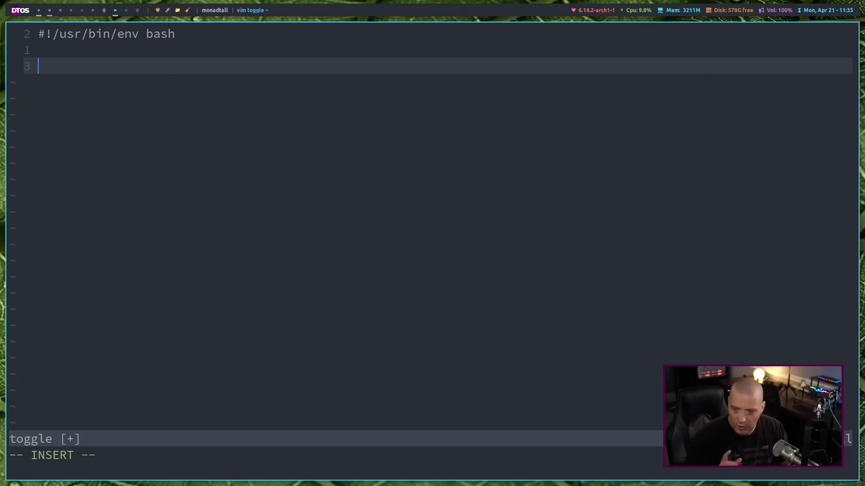
Step: Write the body 'pgrep $1 && killall $1 || $1' in the script
text(pgre)
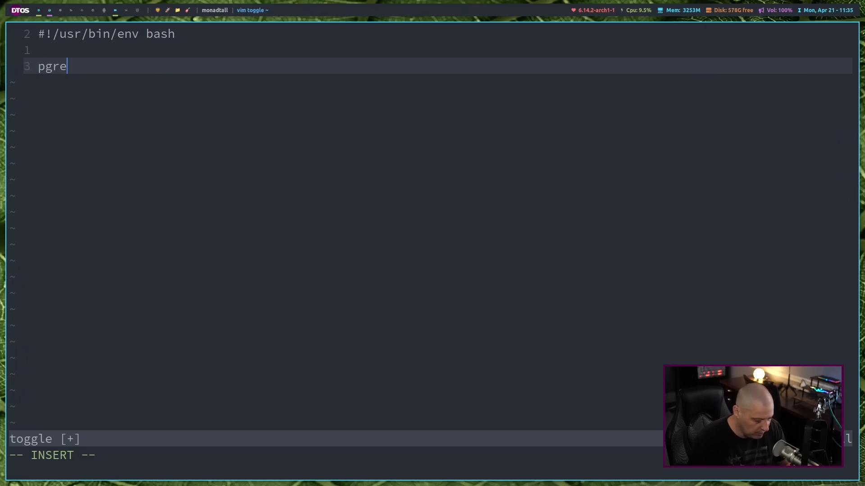
text(p)
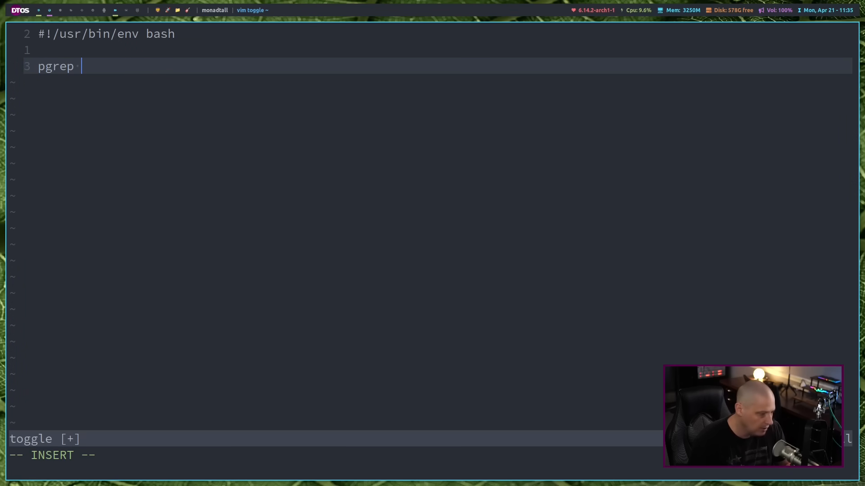
text($1 &&)
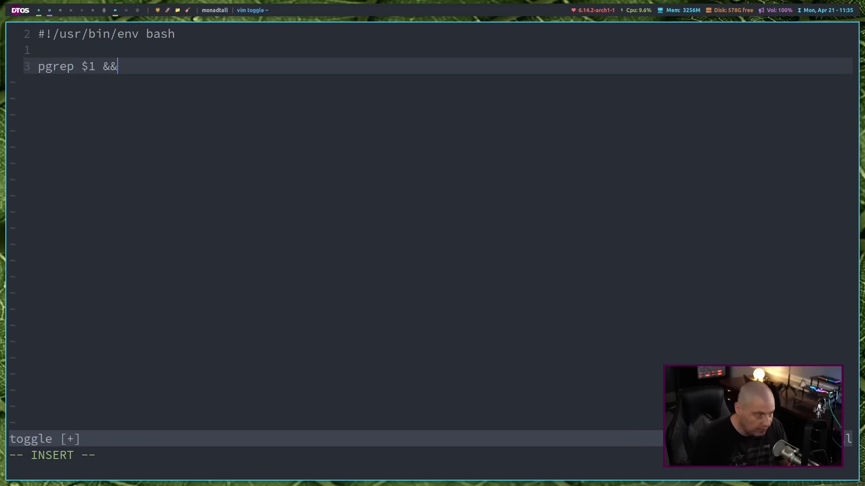
text(killall $)
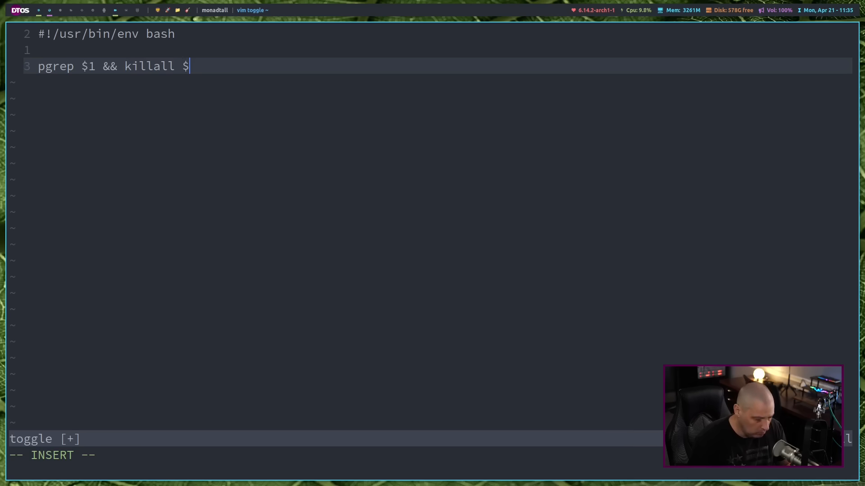
text(1 ||)
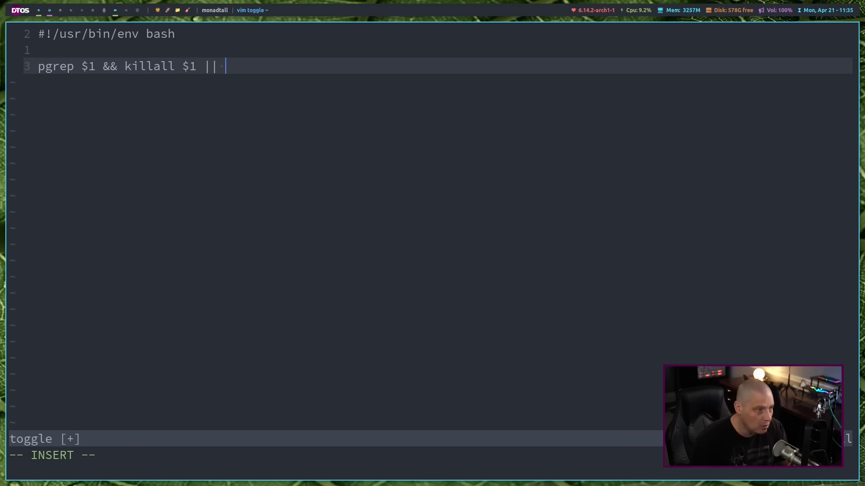
text($1)
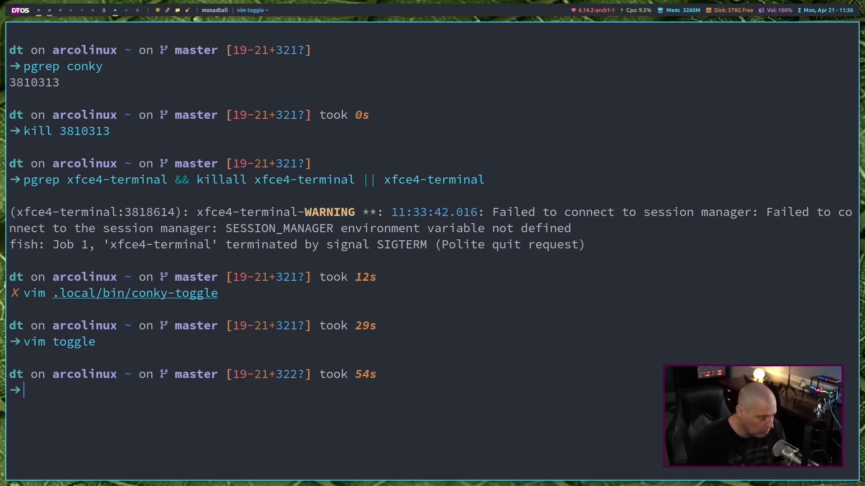
Step: Make the toggle script executable with chmod +x
text(chmod +x .local/bin/qtilekeys-yad)
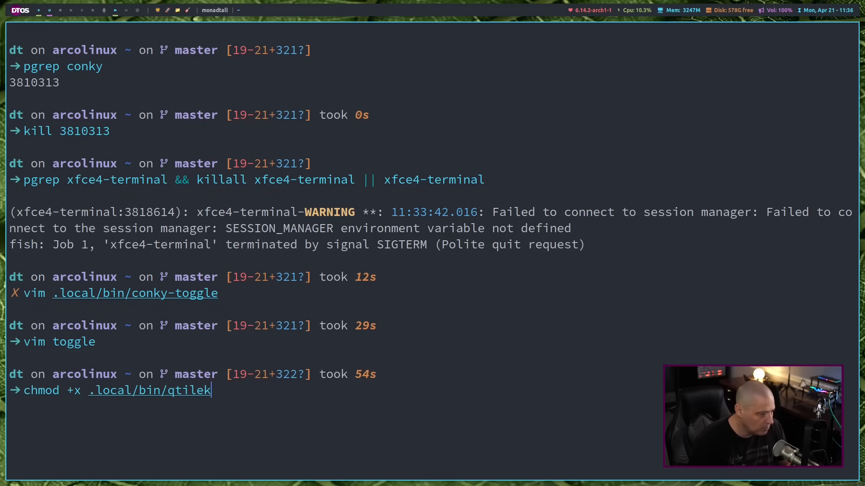
key(BackSpace)
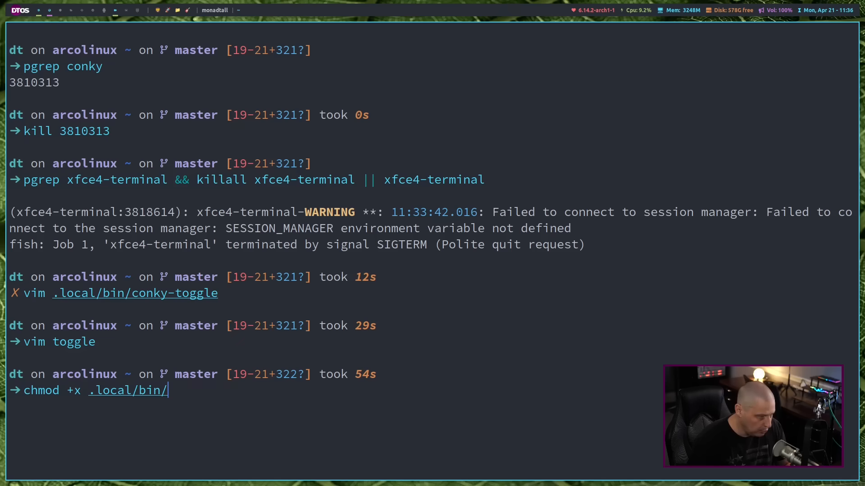
key(Return)
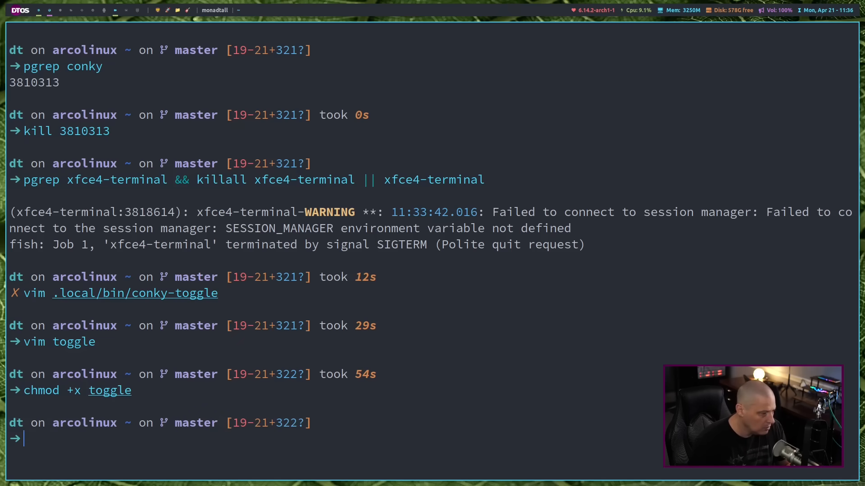
Step: Move the toggle script to .local/bin/toggle
text(mv /etc/xdg/waybar/config.jsonc .config/waybar/)
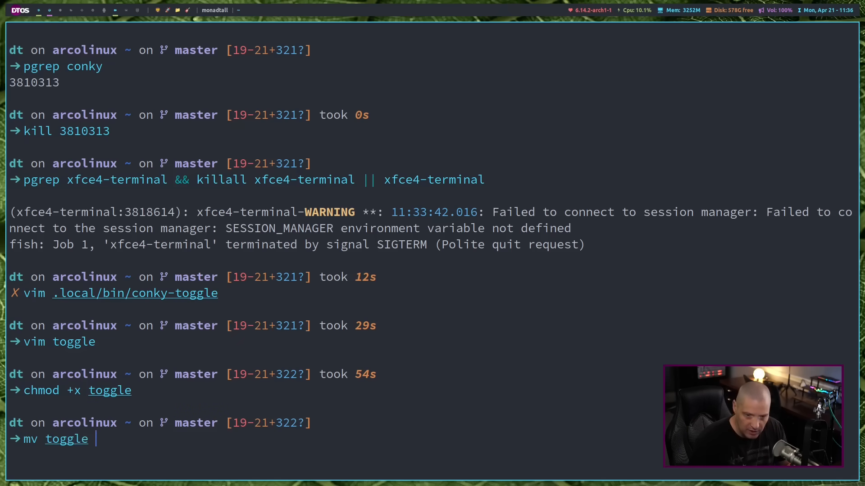
text(.local/bin/)
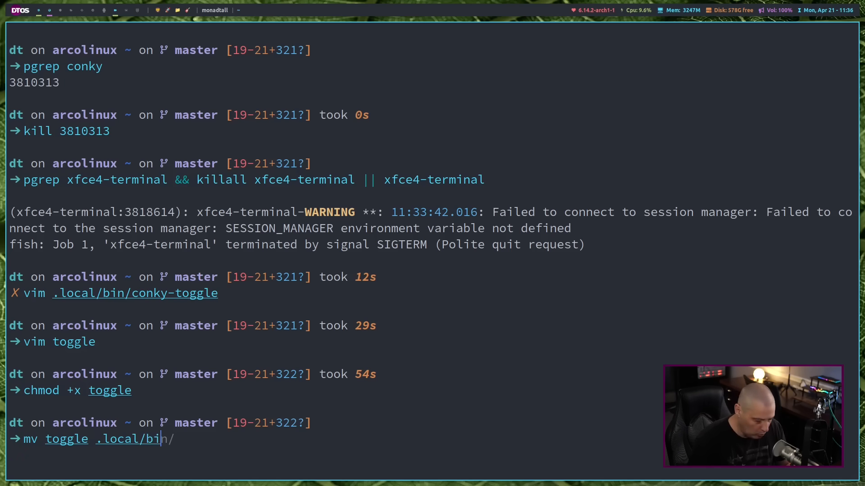
text(toggle)
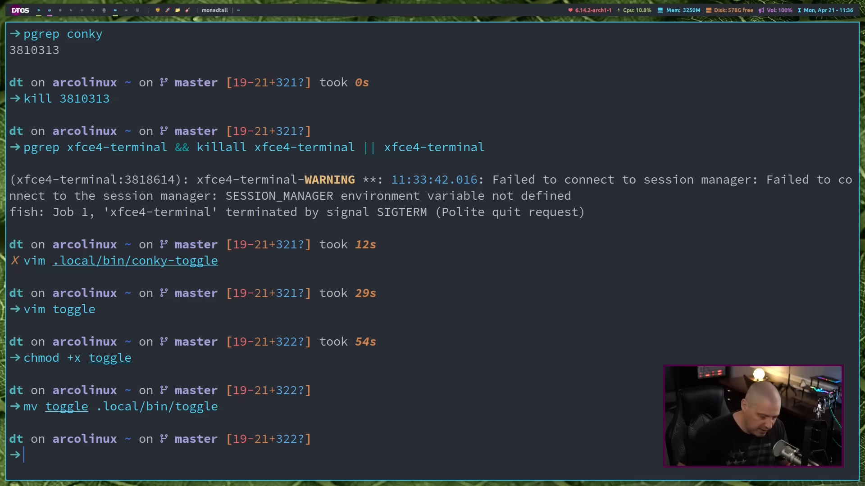
text(toggle)
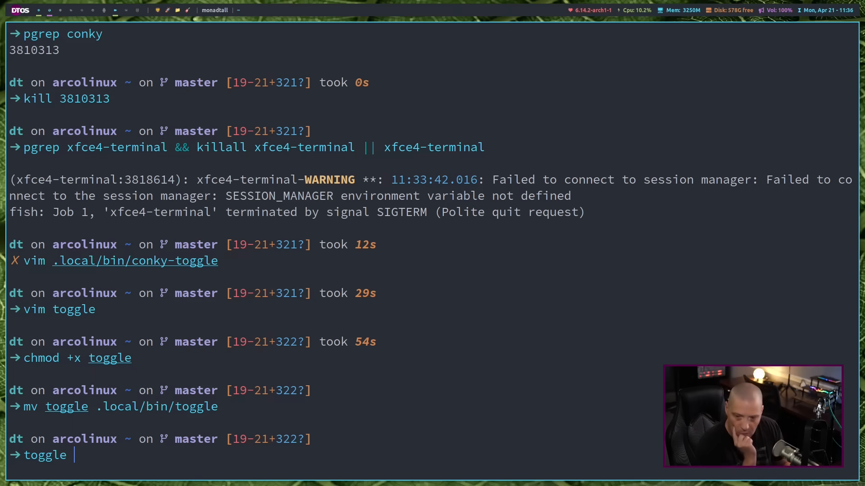
Step: Type the xfce4-terminal argument for the toggle command
text(xfce4-terminal)
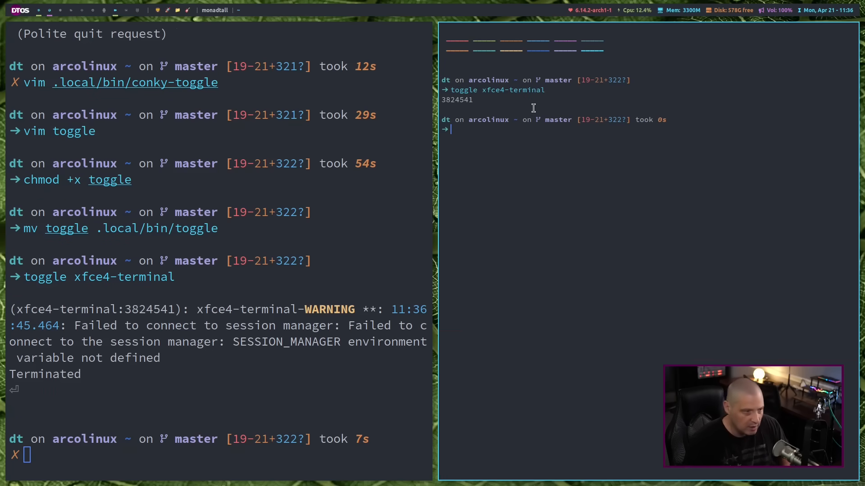
mouse_move(511, 183)
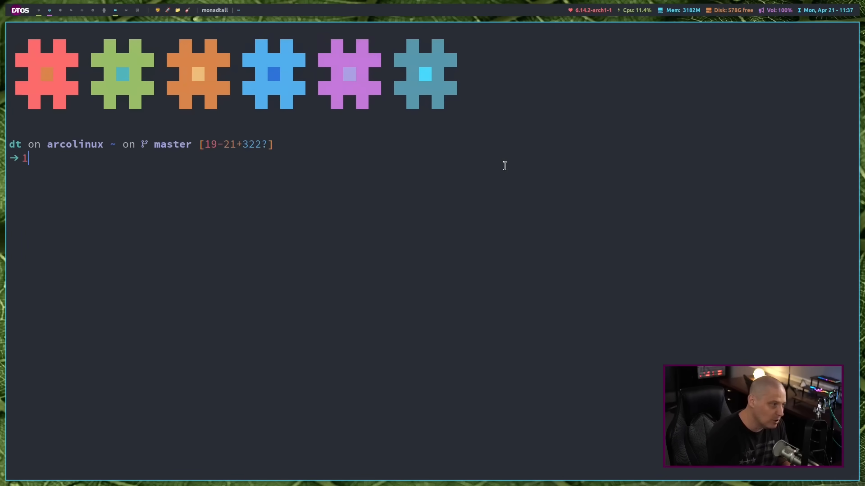
Step: Clear the stray character and run 'toggle alacritty'
key(BackSpace)
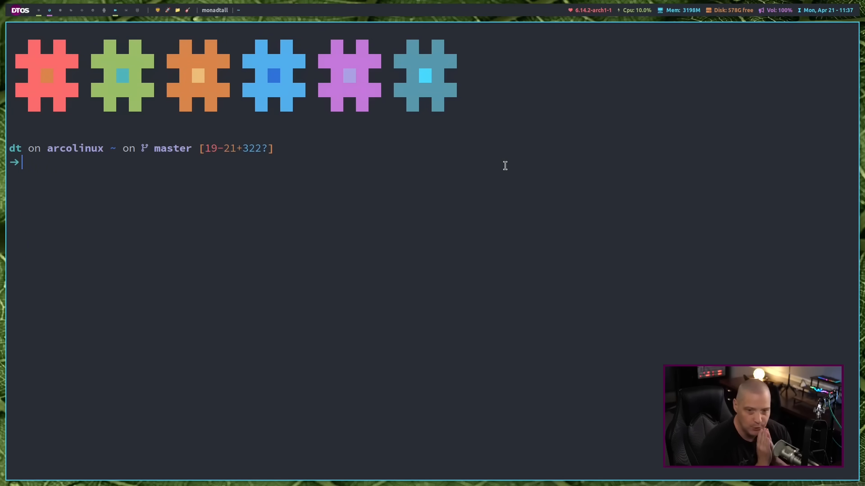
text(toggle alacritty)
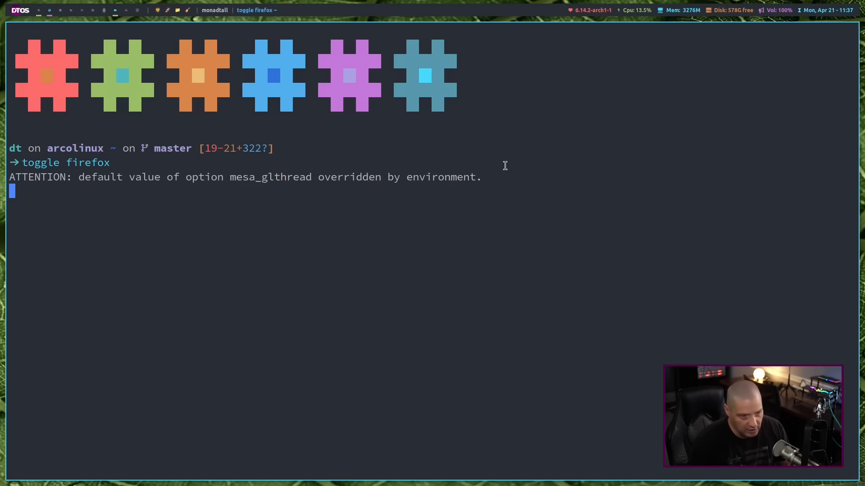
key(Return)
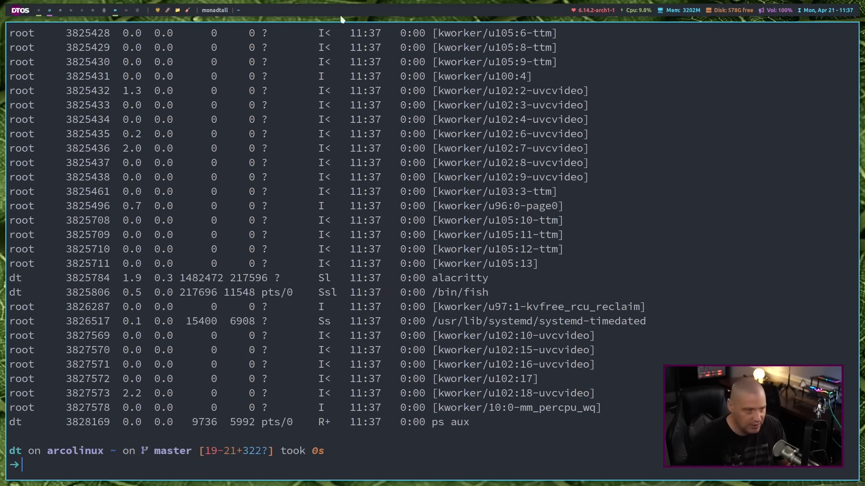
mouse_move(236, 220)
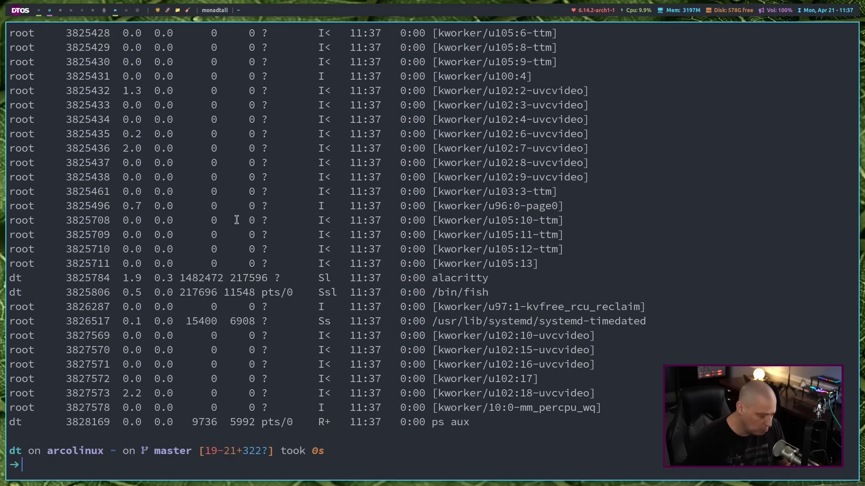
Step: Grep ps aux for conky and select its process ID 3828798
text(ps aux | grep conky)
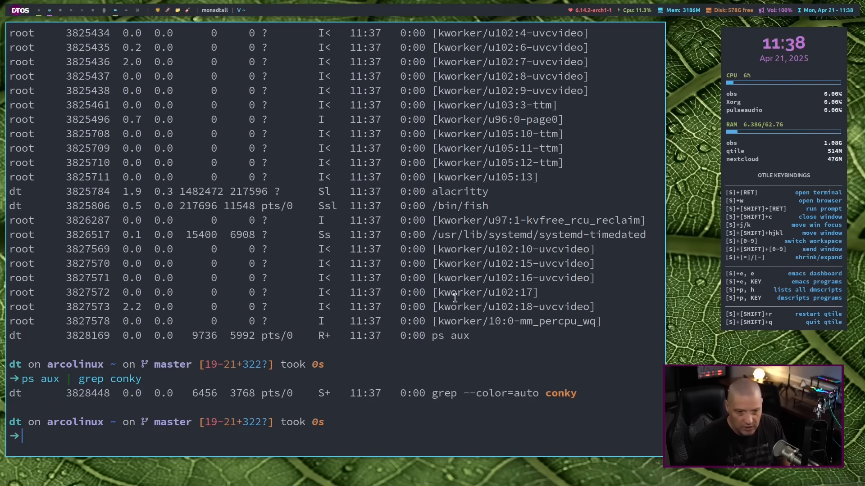
key(Return)
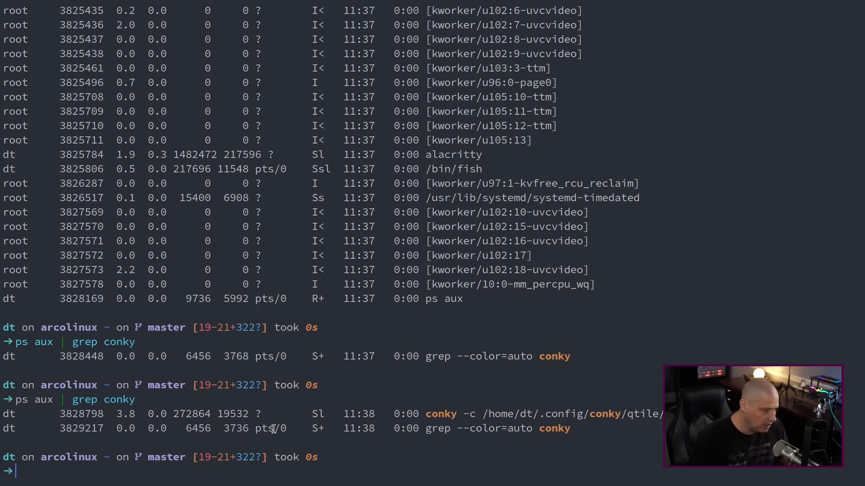
double_click(554, 428)
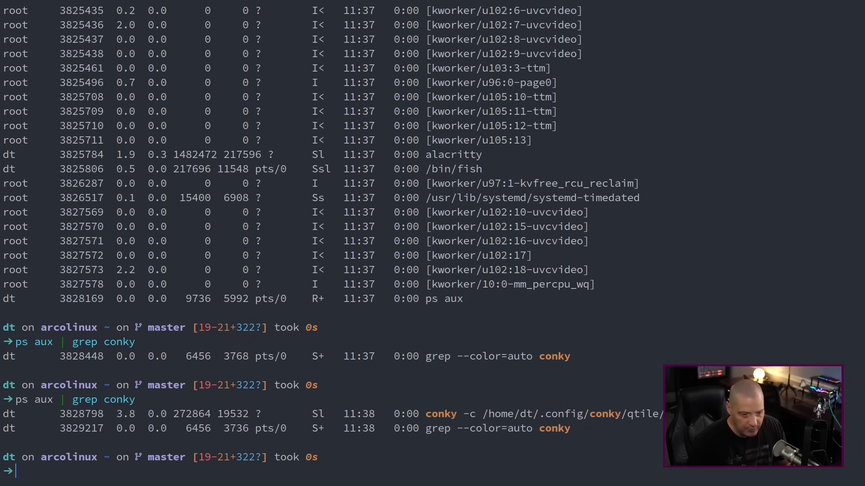
double_click(82, 413)
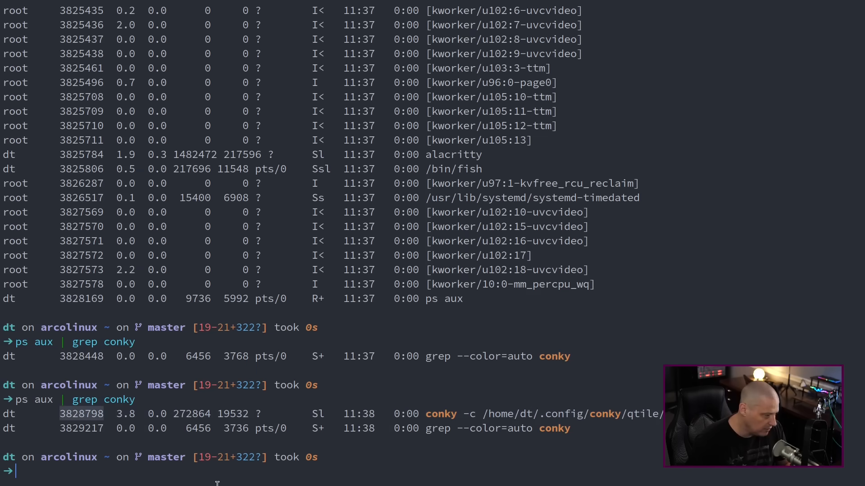